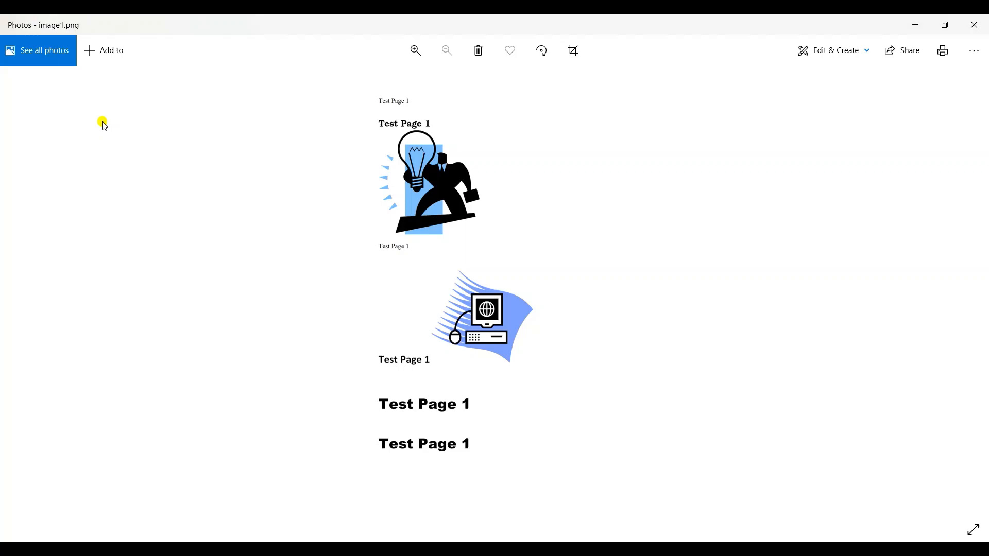
mouse_move(267, 356)
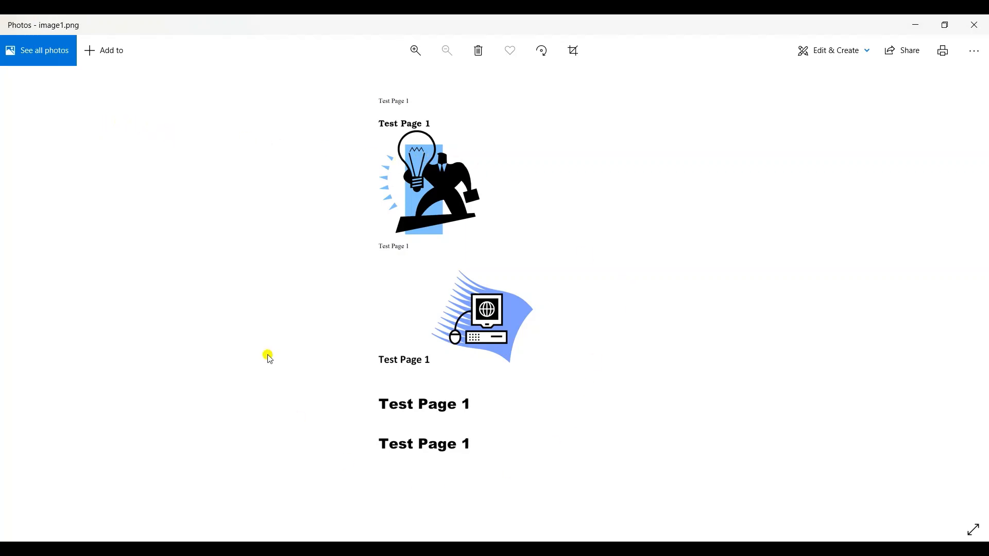
mouse_move(379, 190)
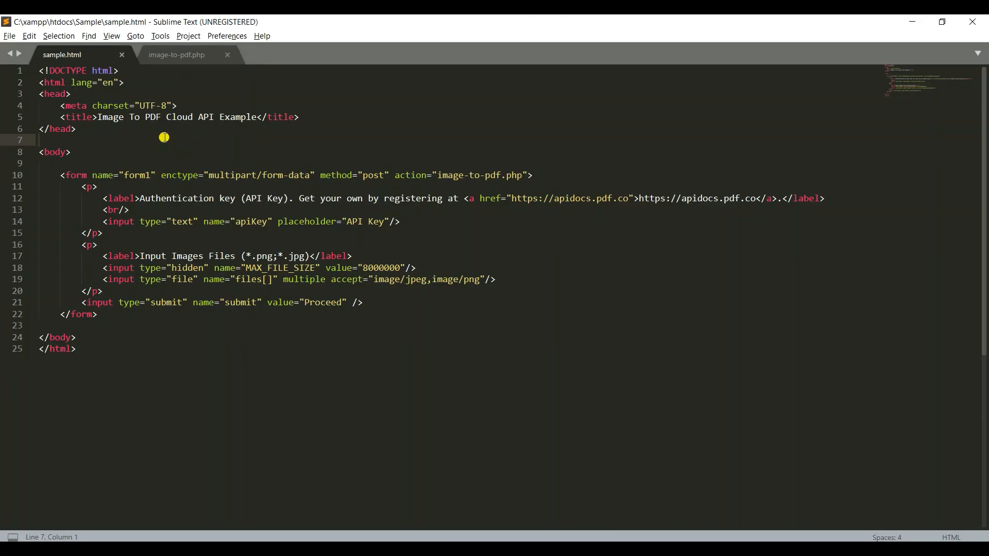
Review the image-to-pdf.php script that uploads files to the PDF.co API
left_click(177, 55)
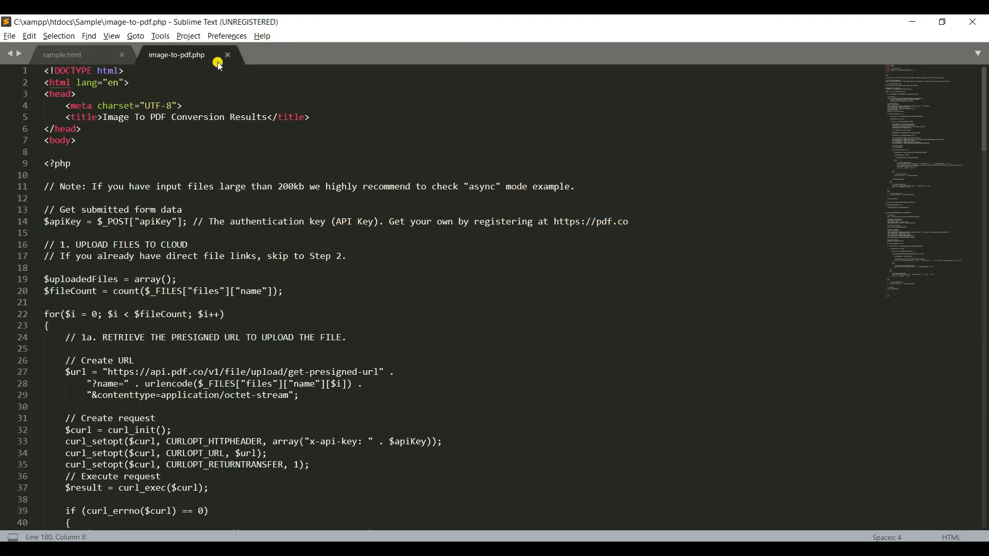
scroll("down", 3)
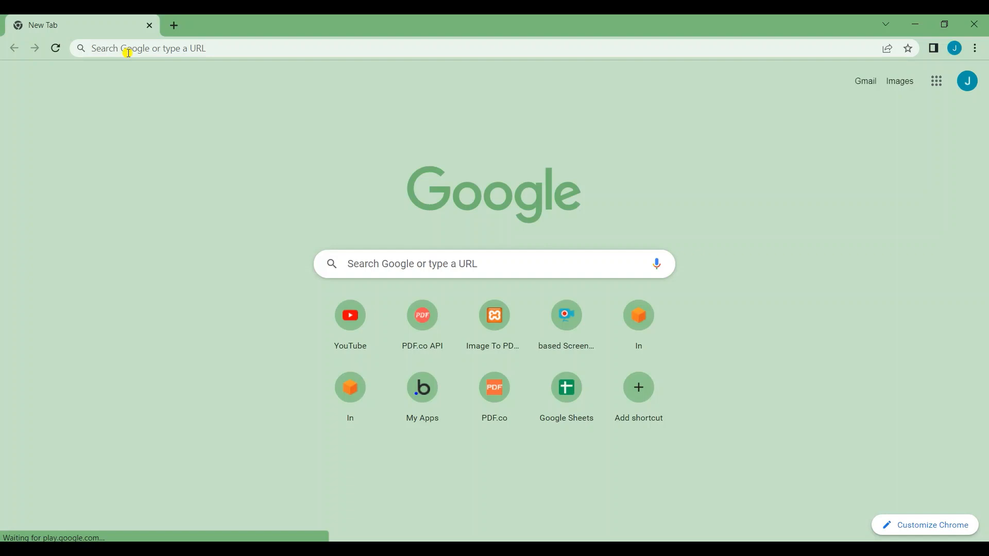
Load localhost sample.html, enter the API key and choose image1.png for upload
left_click(495, 315)
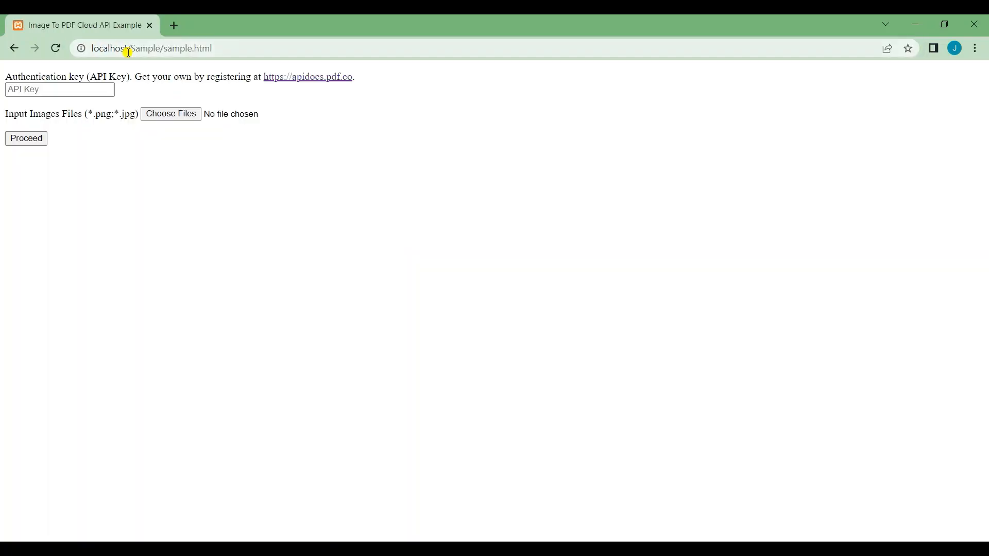
mouse_move(109, 70)
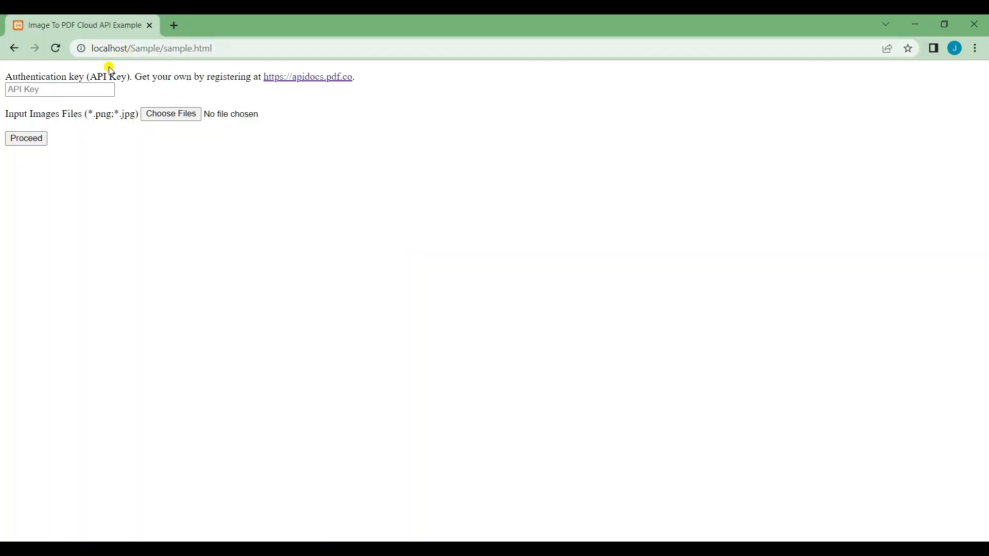
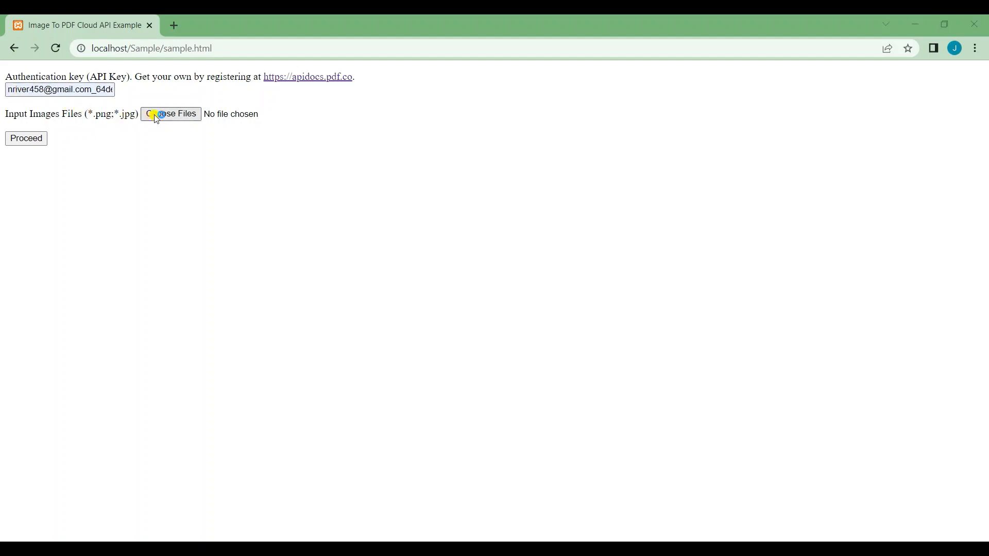
left_click(170, 114)
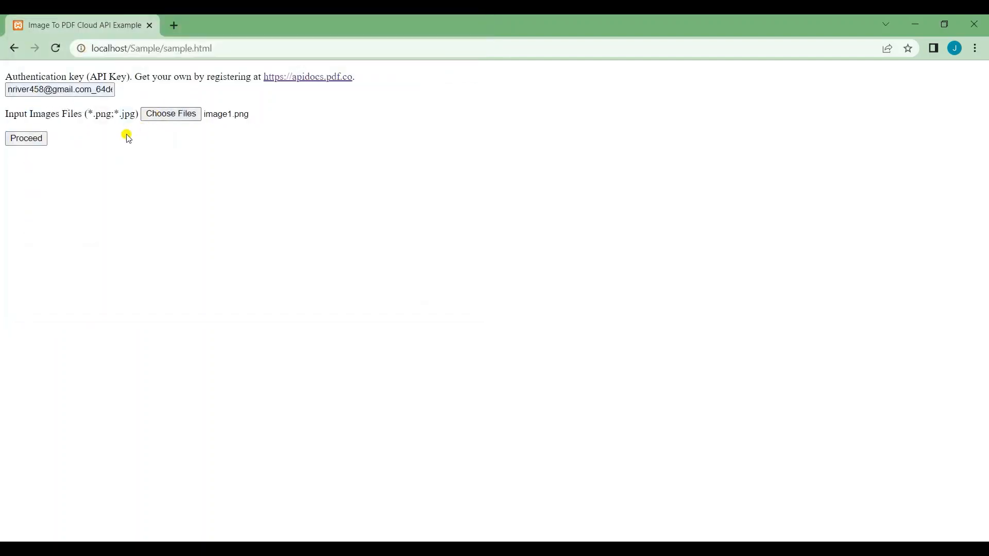
Submit the form so image-to-pdf.php returns the result.pdf link
left_click(26, 138)
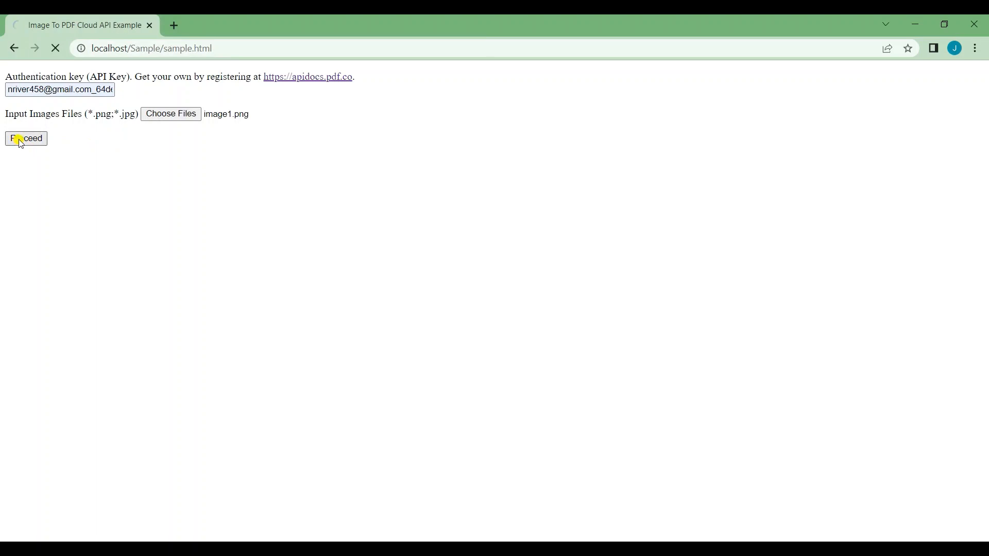
left_click(24, 138)
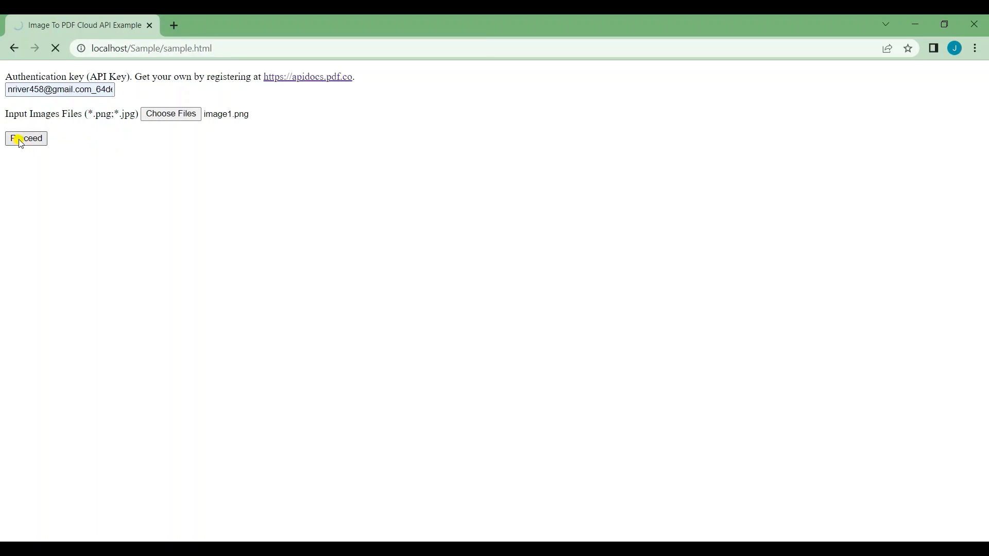
left_click(25, 138)
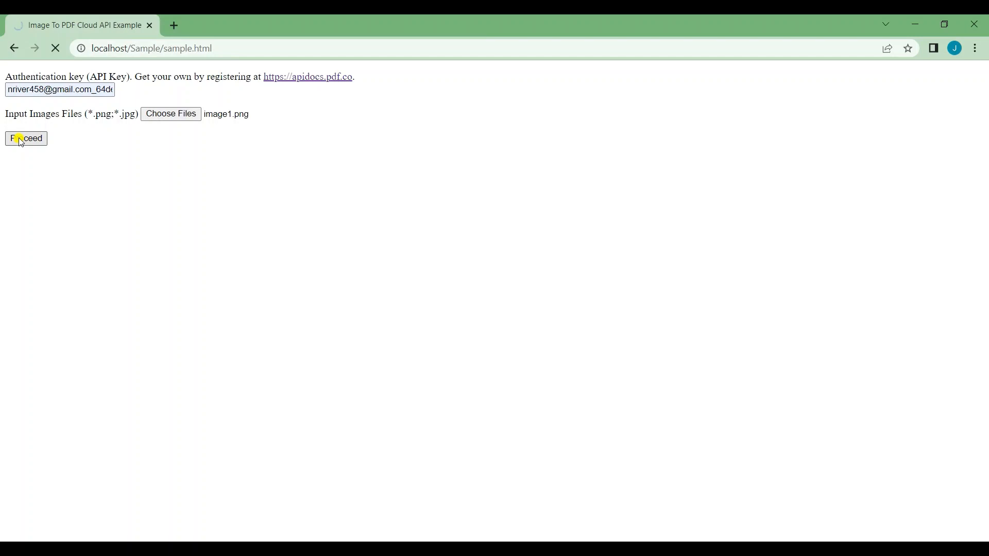
left_click(26, 138)
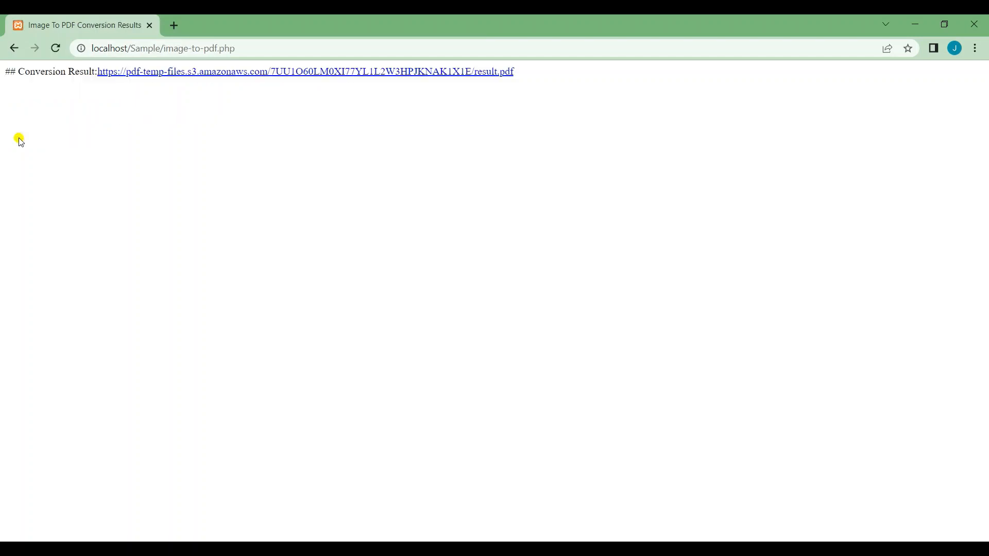
mouse_move(239, 74)
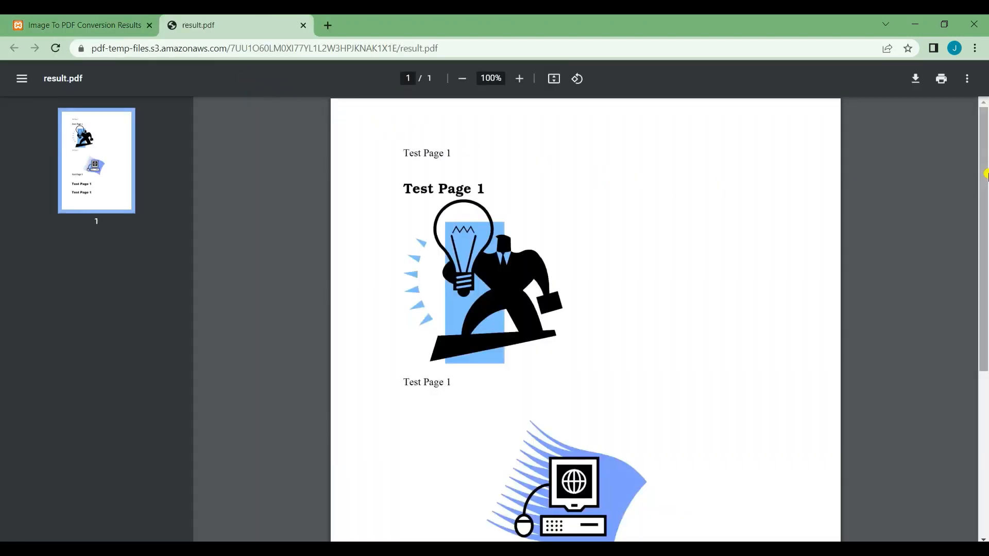
Scroll through result.pdf showing the converted test page with both clip art images
scroll("down", 3)
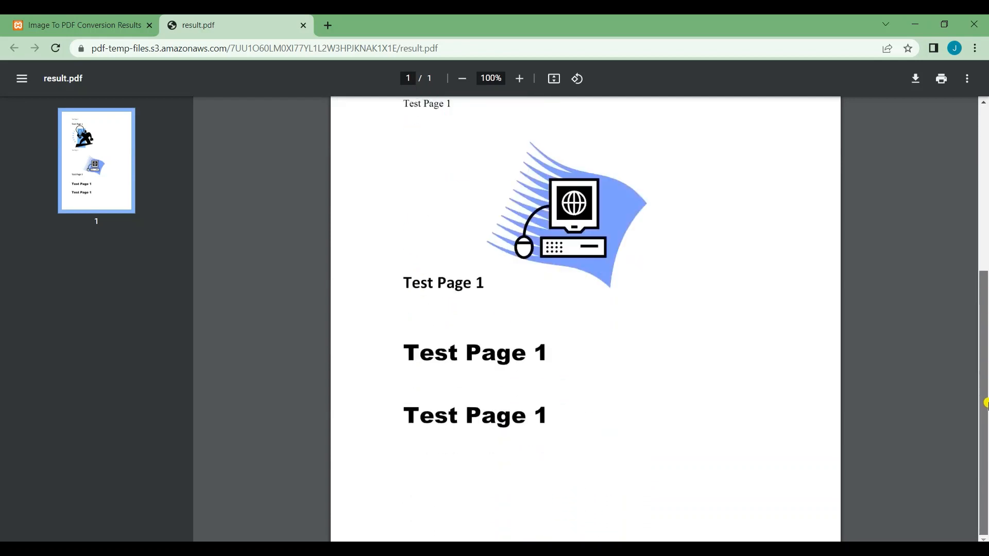
mouse_move(225, 312)
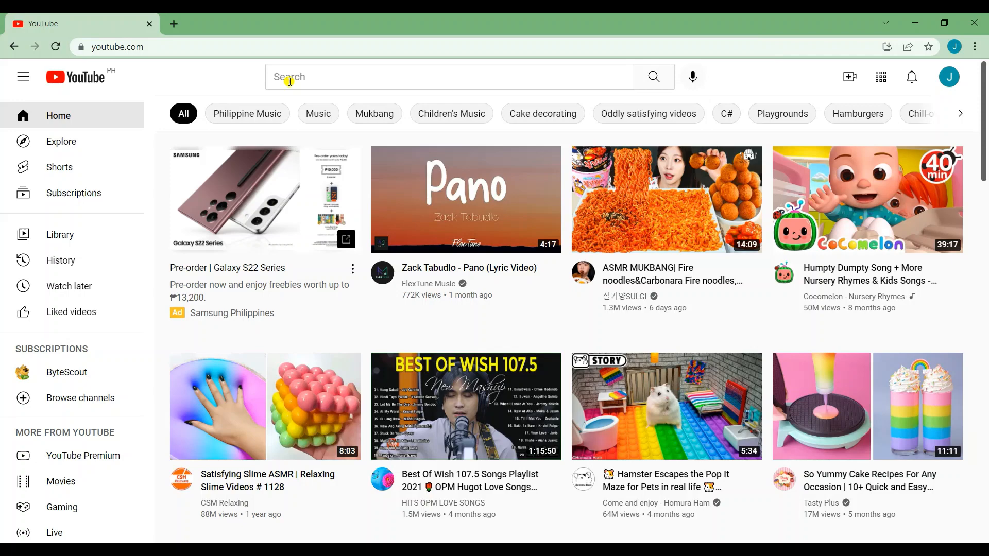
Search YouTube for pdf.co and subscribe to the PDF.co channel
type("pdf.co")
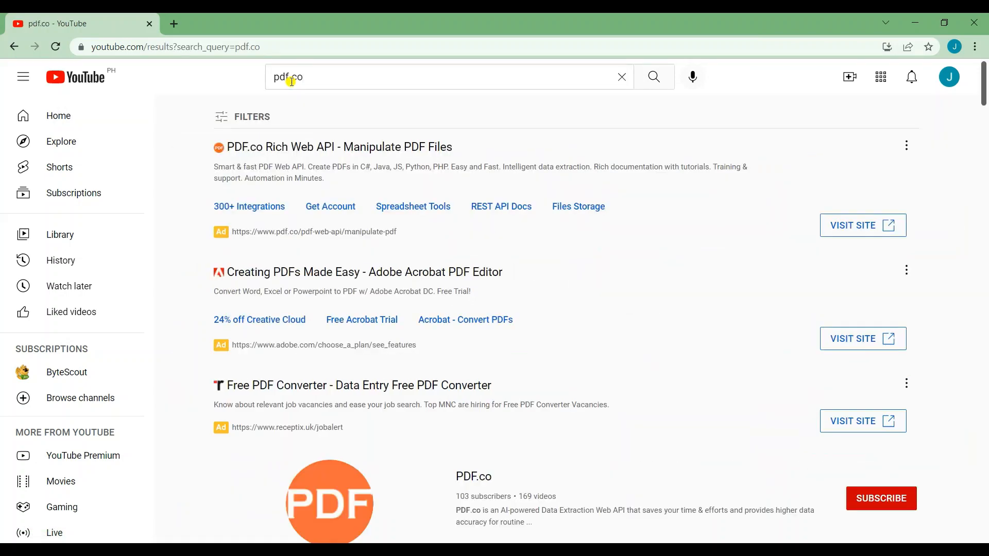
left_click(474, 476)
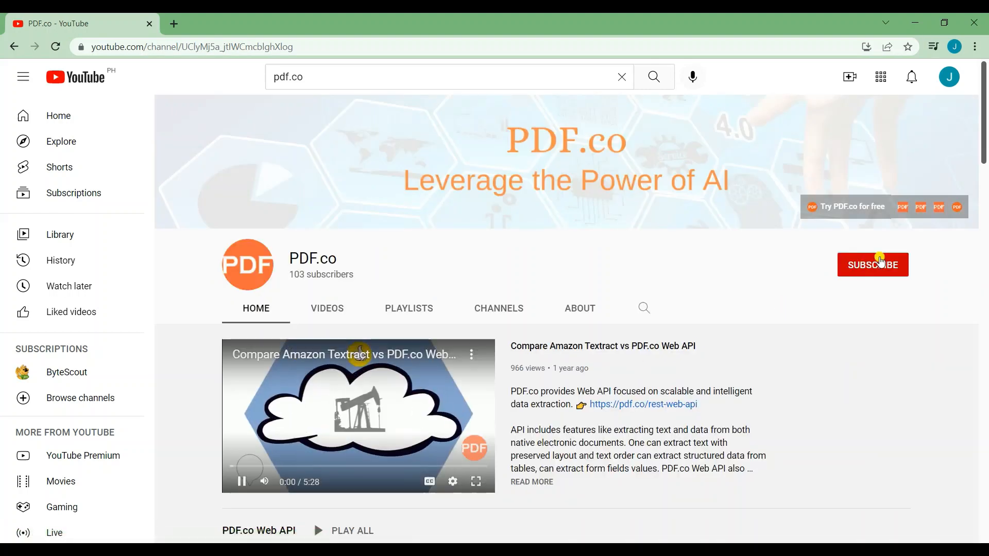
left_click(872, 265)
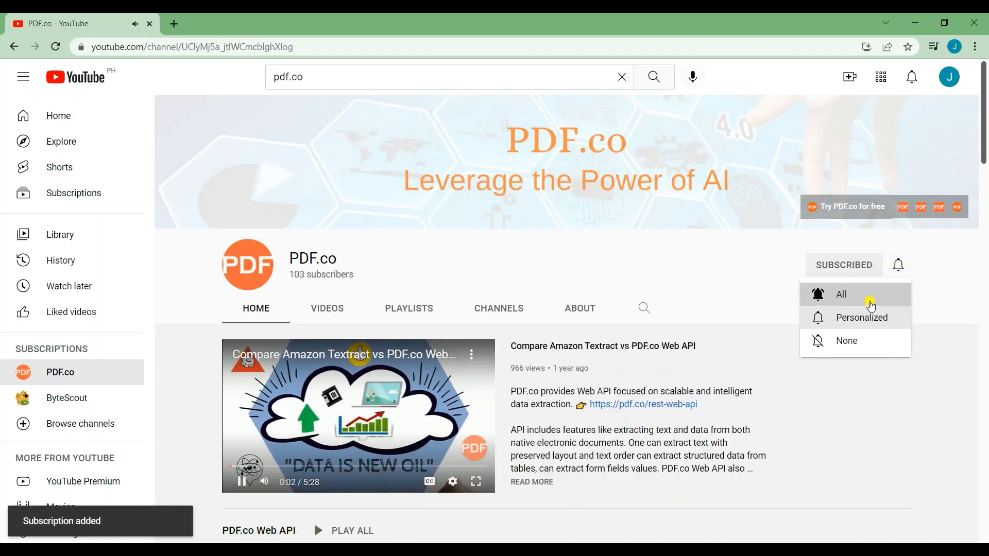